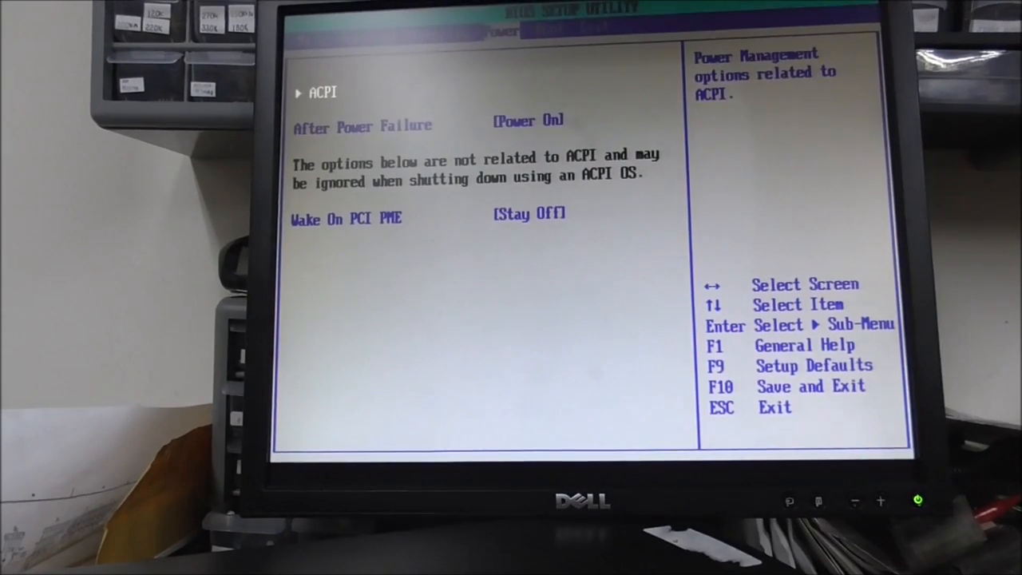
# Leave ACPI and step through the Boot page options for silent boot, PXE LAN and USB boot.
pyautogui.press('right')
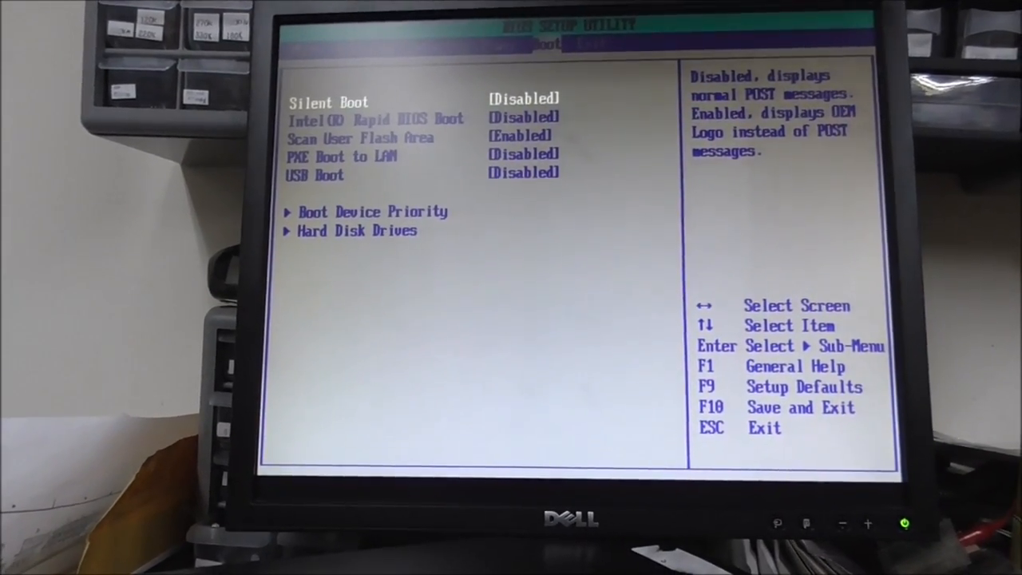
pyautogui.press('Down')
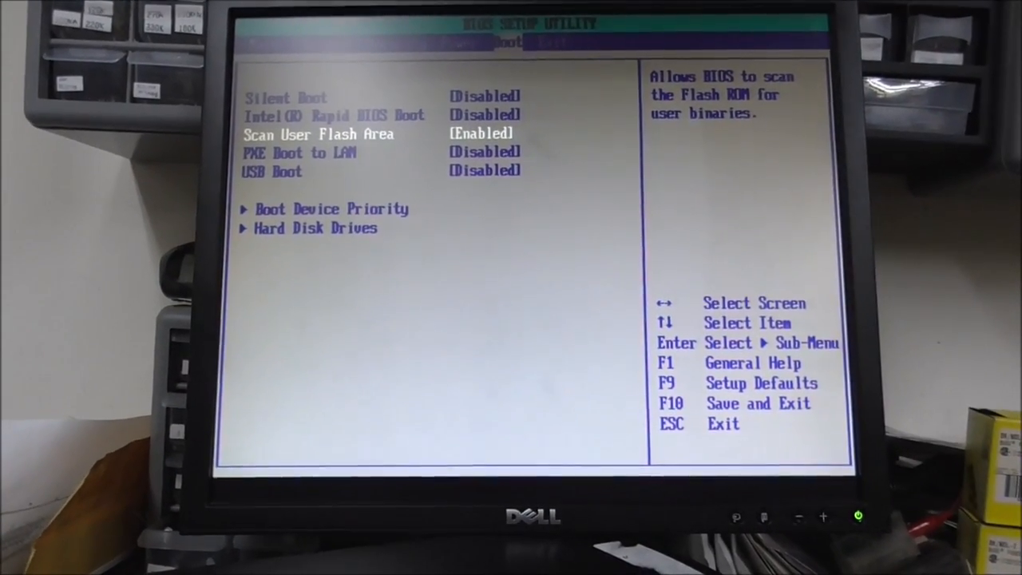
pyautogui.press('down')
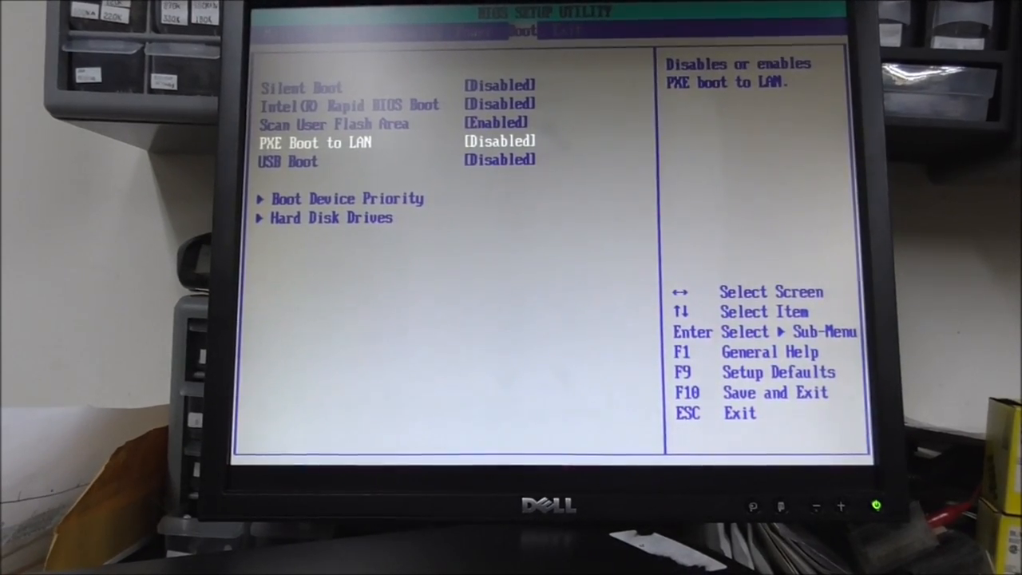
pyautogui.press('down')
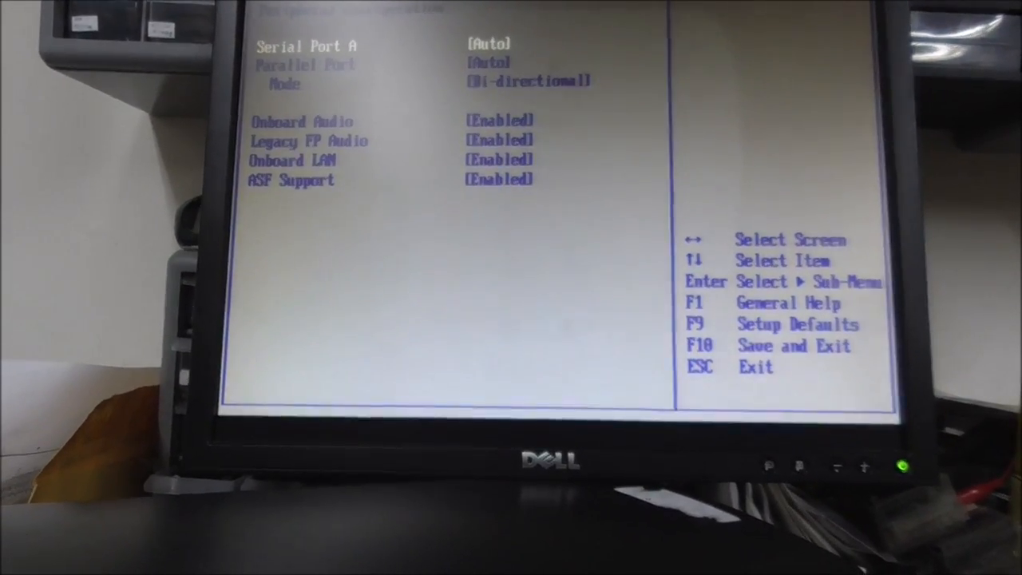
# Escape back to the Advanced menu listing PCI, boot, peripheral, drive and video submenus.
pyautogui.press('Escape')
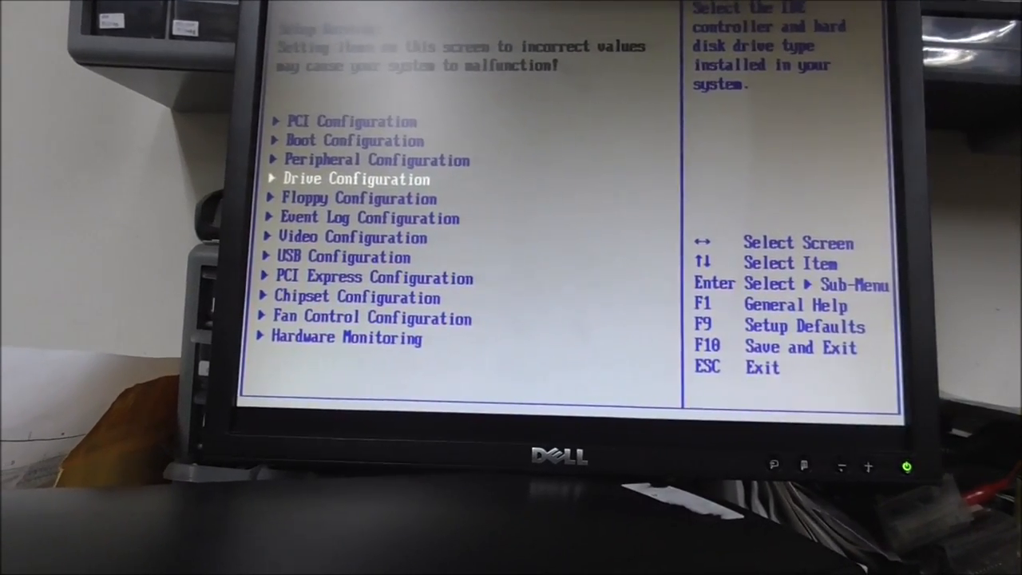
pyautogui.press('Down')
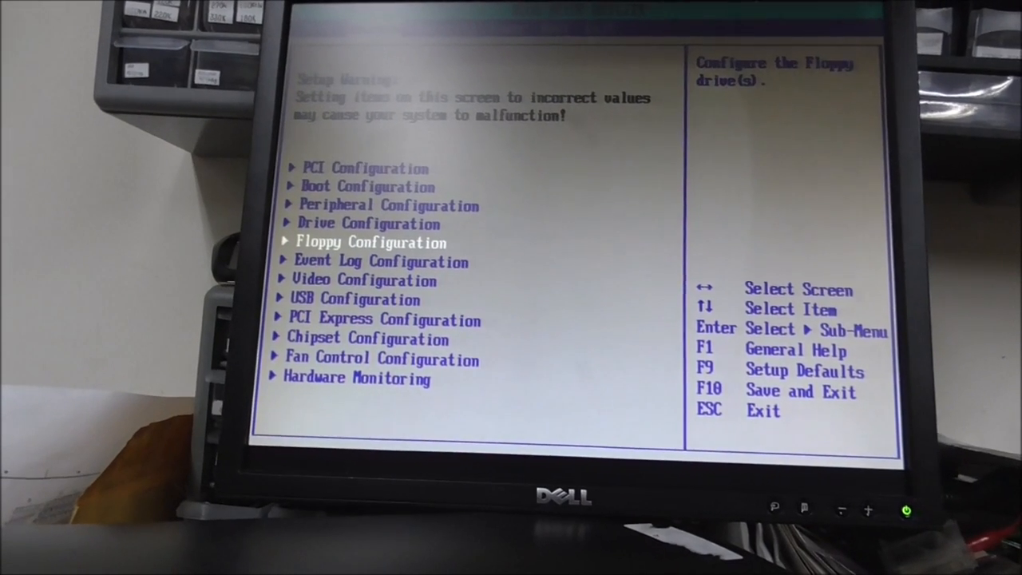
pyautogui.press('Down')
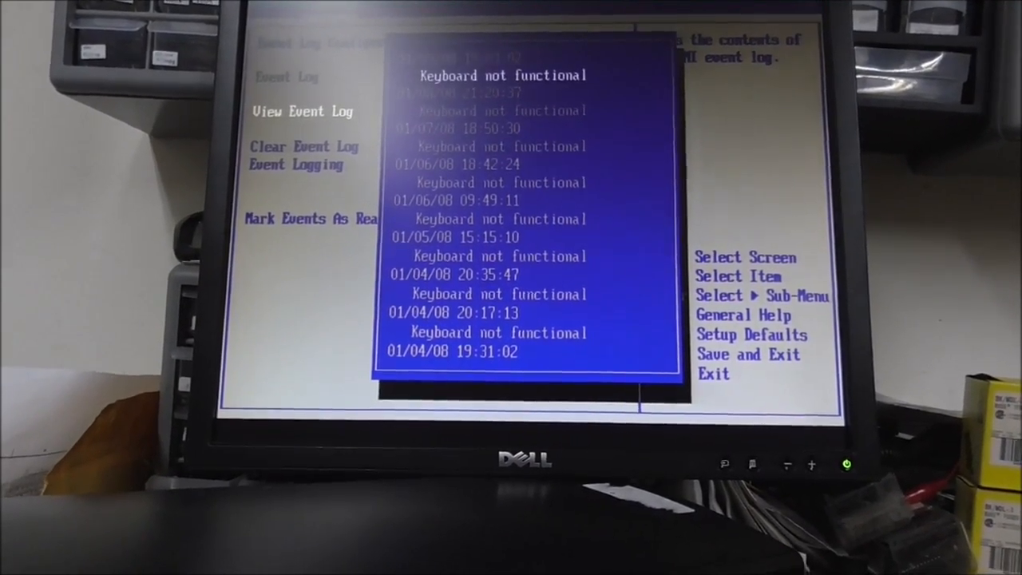
pyautogui.scroll(-3)
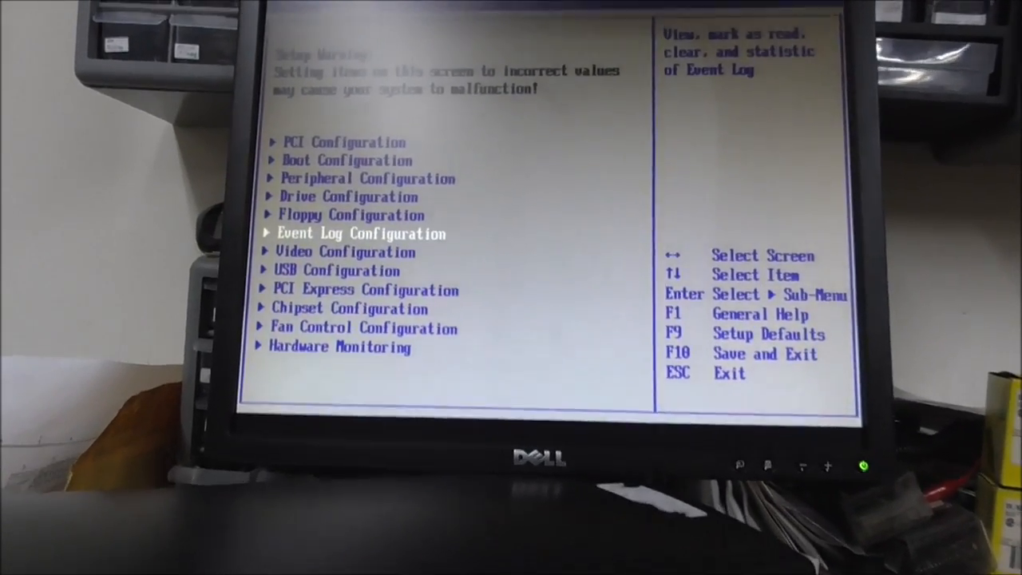
pyautogui.press('Down')
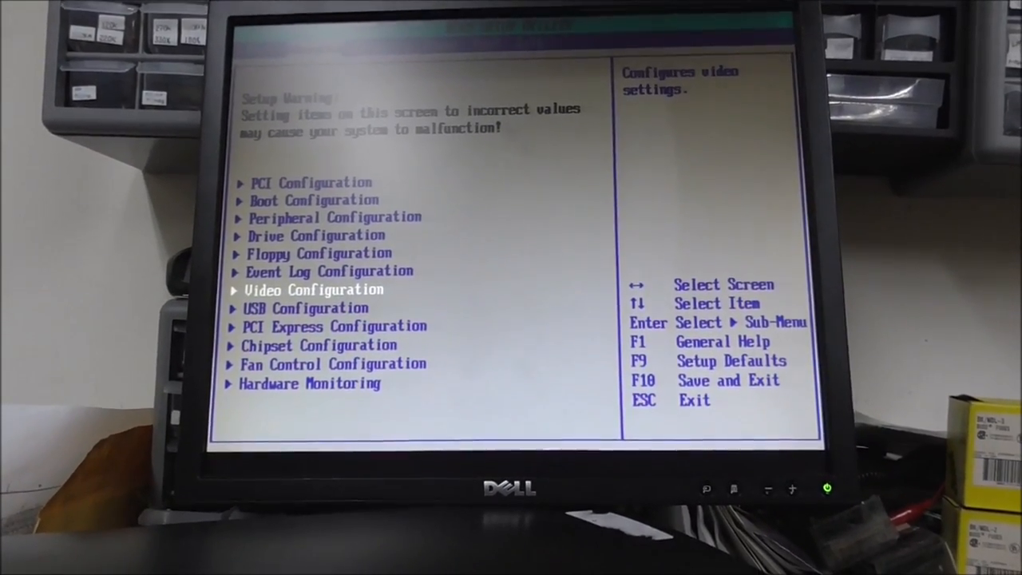
pyautogui.press('down')
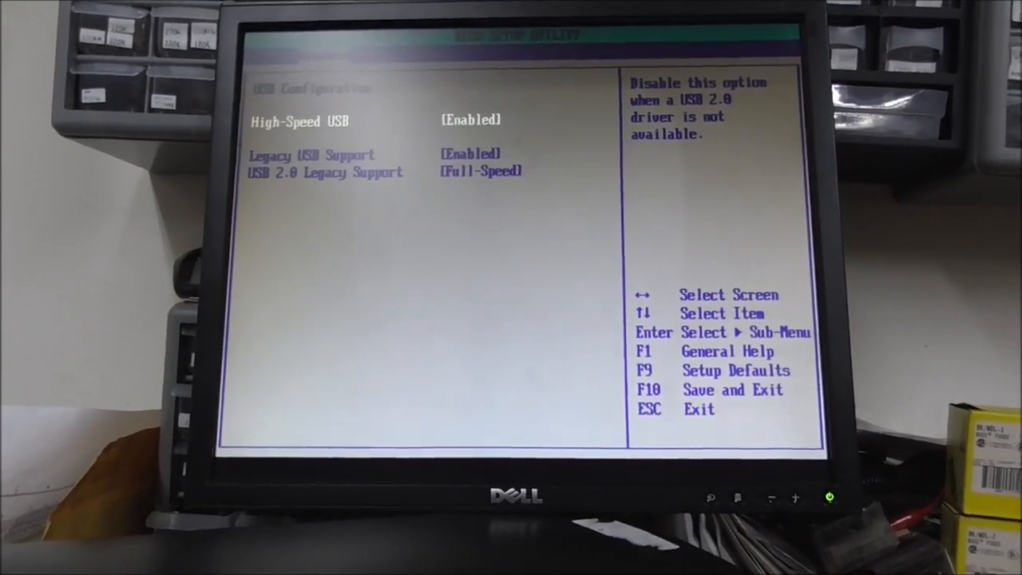
pyautogui.press('Escape')
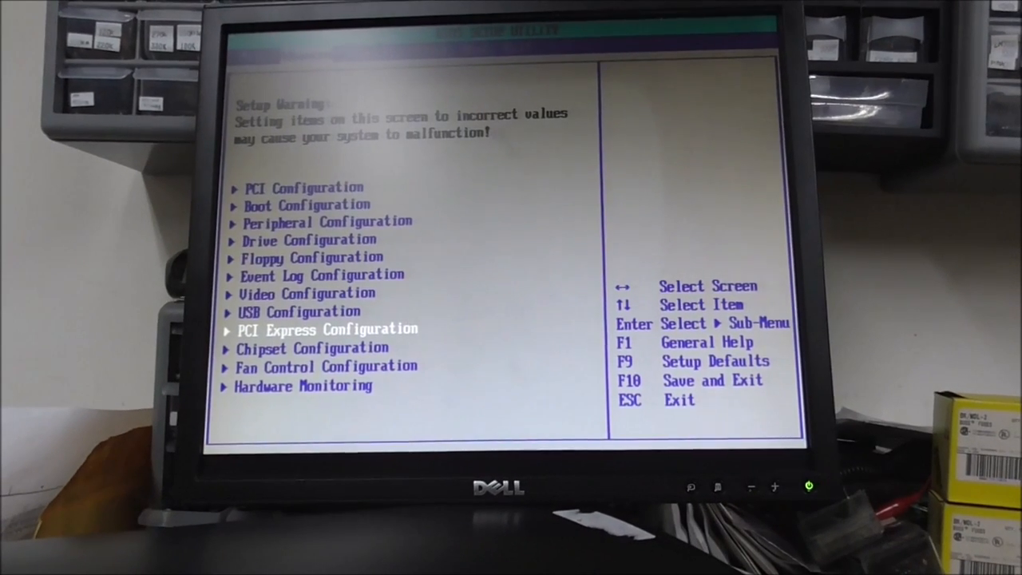
pyautogui.press('Down')
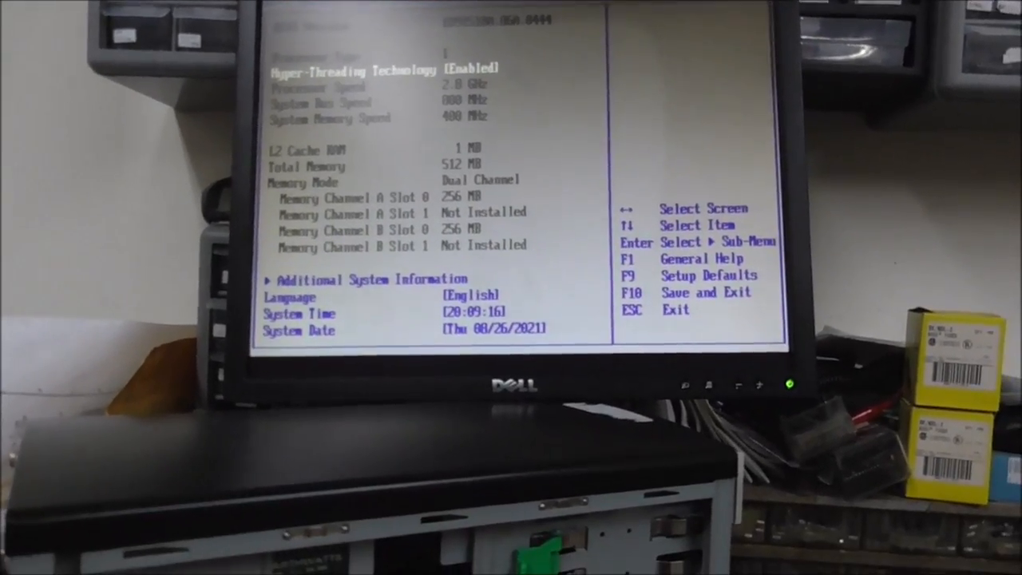
# Move from the advanced submenus toward the top-level BIOS screens, landing on Security.
pyautogui.press('f10')
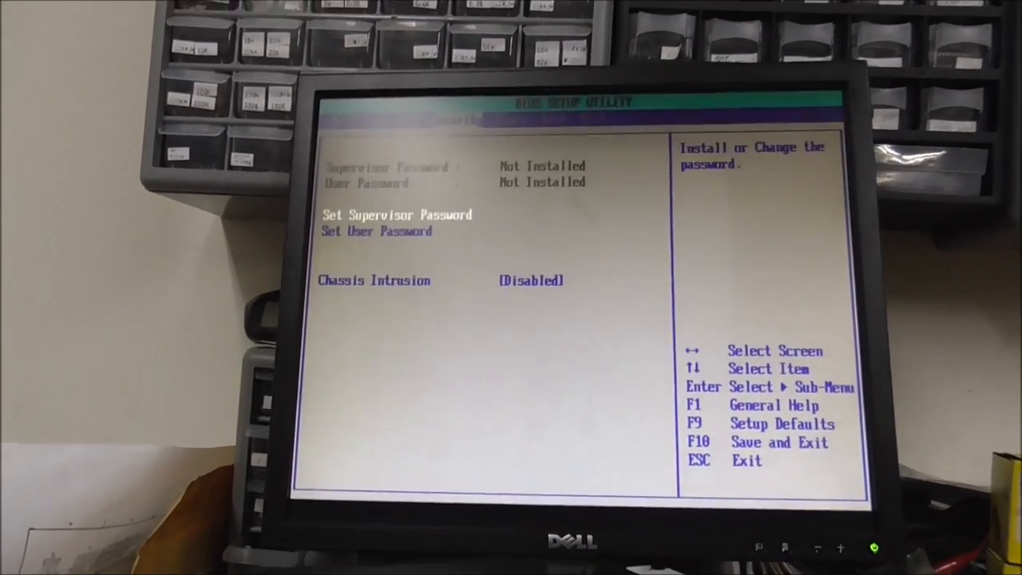
# Set 1st Boot Device to PM-Hitachi HDS721600PL and request save-and-exit with F10.
pyautogui.press('Right')
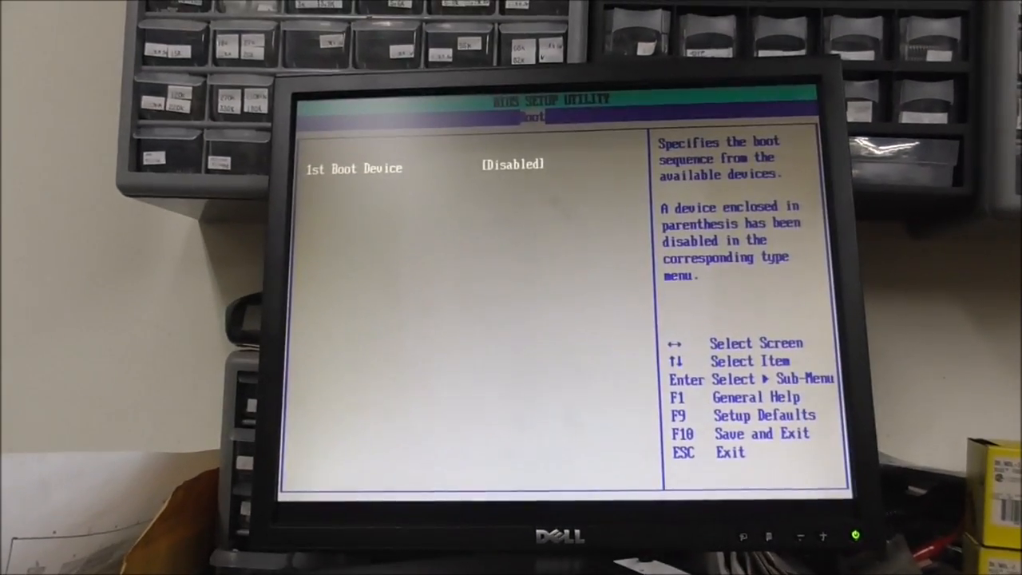
pyautogui.press('enter')
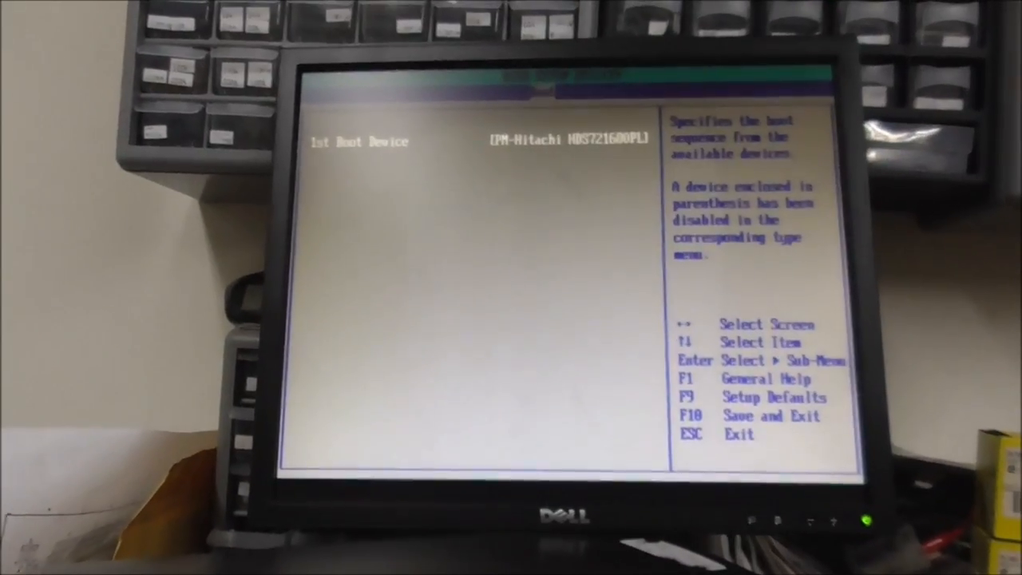
pyautogui.press('f10')
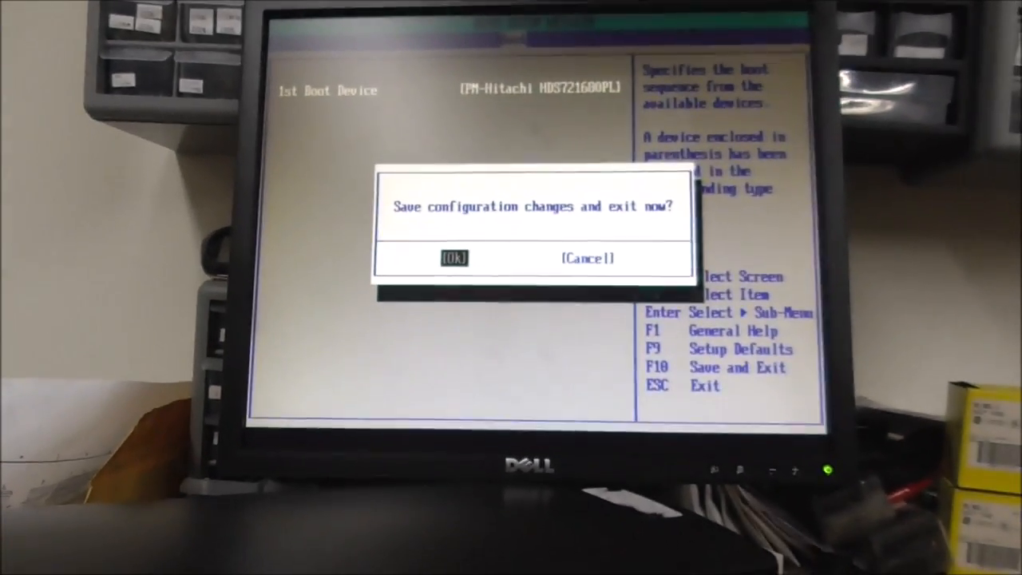